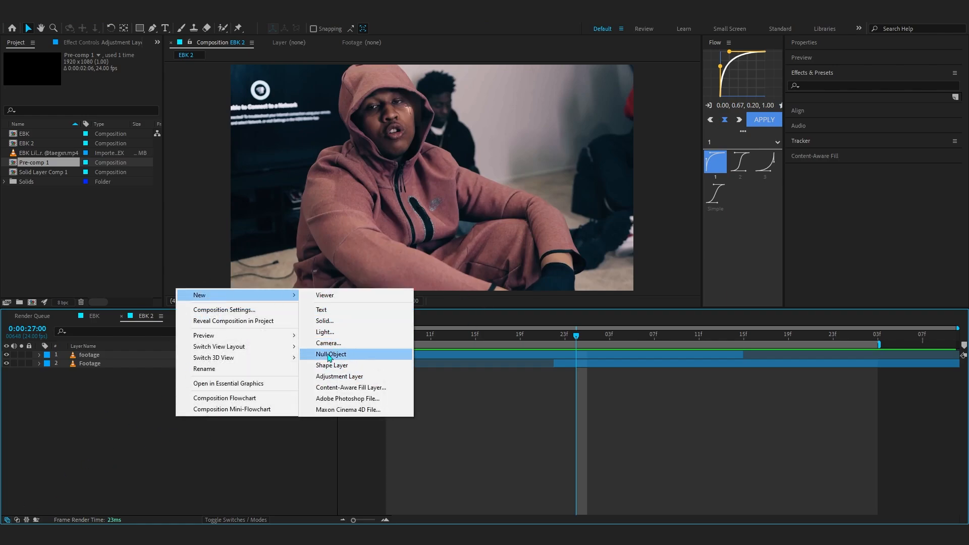
Add a black solid and precompose it, moving all attributes, into a composition named 'Fractal'.
left_click(325, 321)
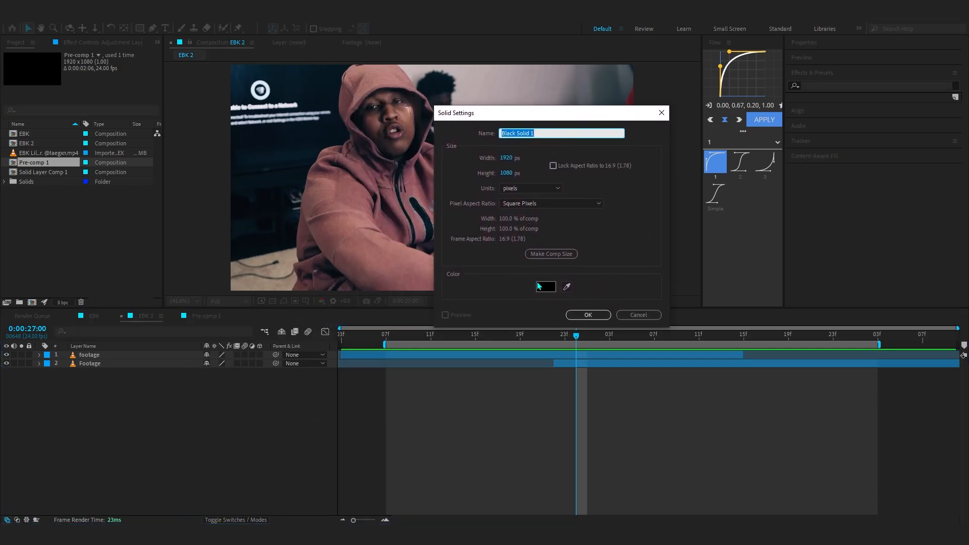
left_click(587, 315)
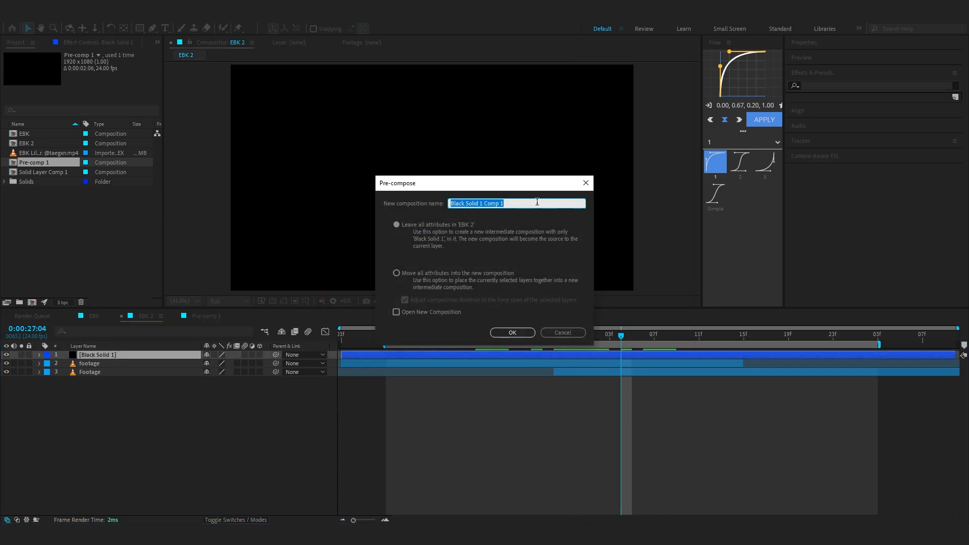
left_click(397, 273)
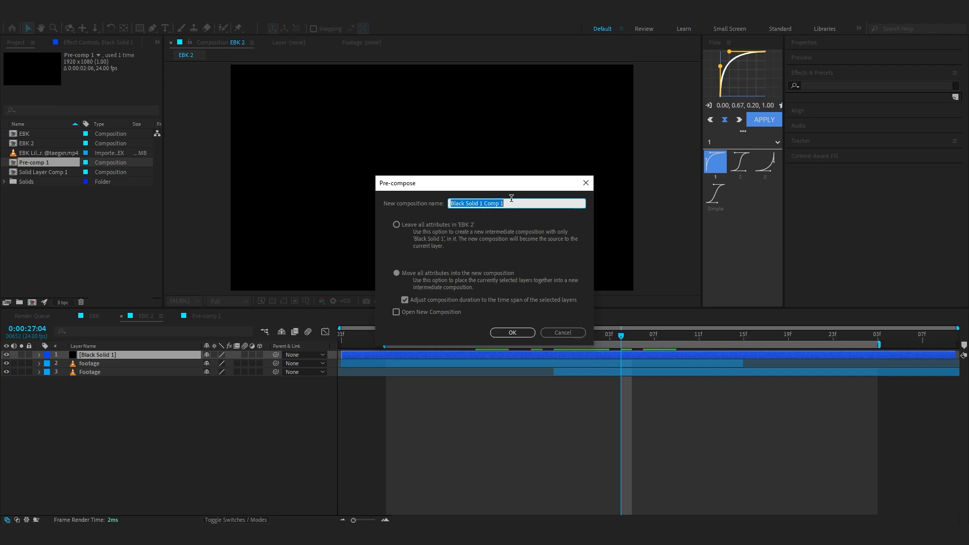
type("Fractal")
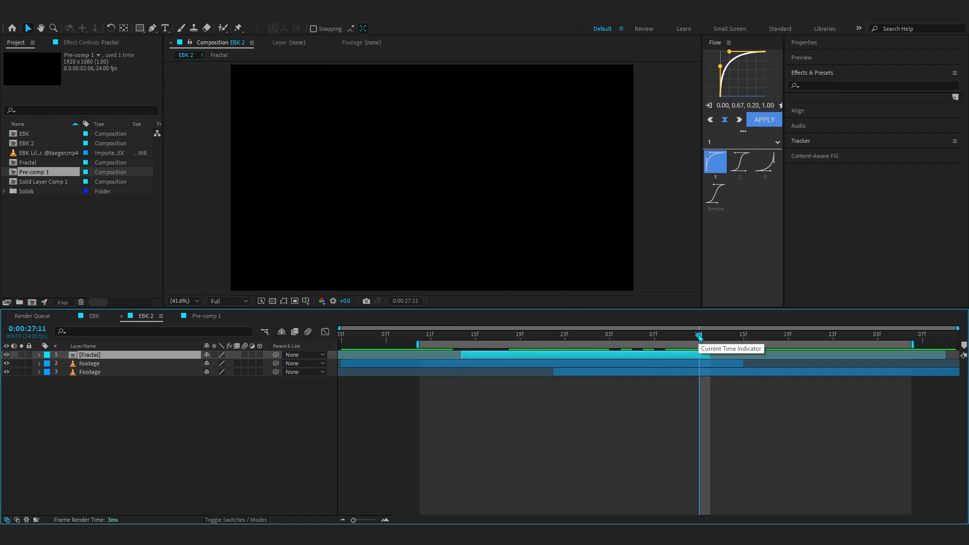
Apply Fractal Noise at 27:00 with Dynamic type, Spline noise, scale 512, complexity 8.6.
left_click_drag(699, 336, 575, 336)
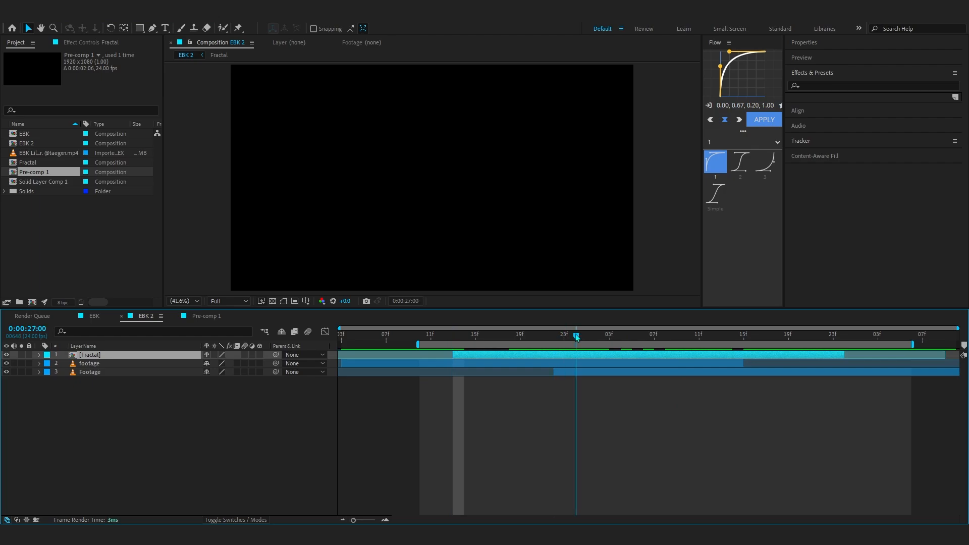
type("fra")
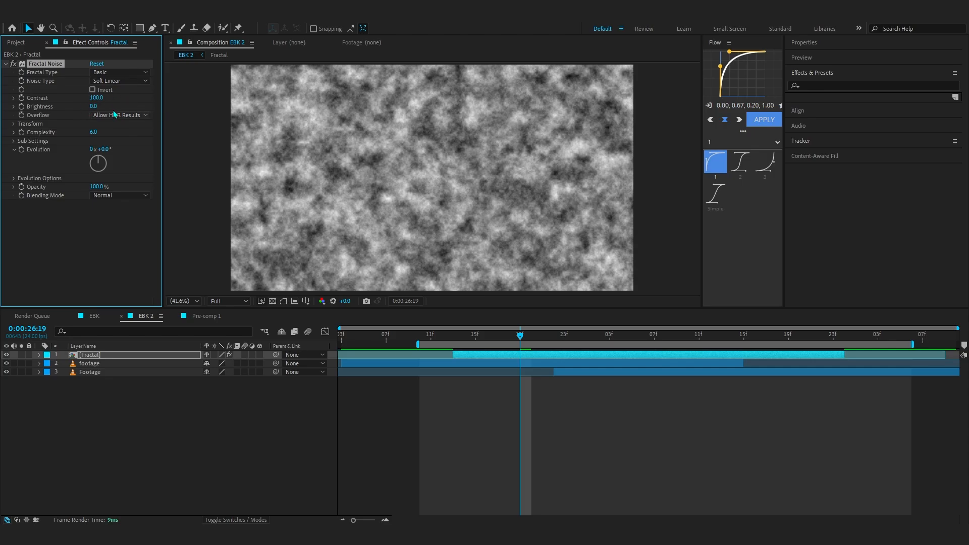
left_click(119, 71)
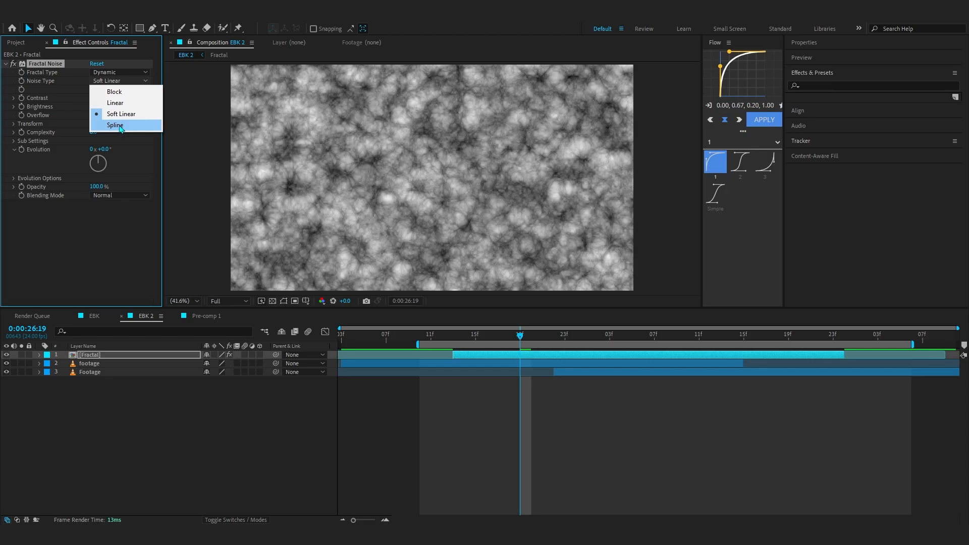
left_click(115, 126)
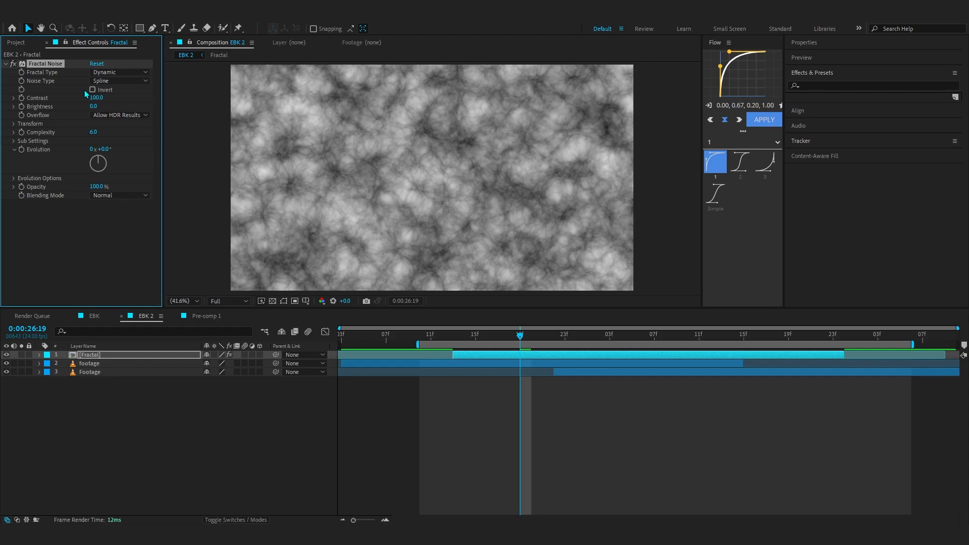
left_click(13, 123)
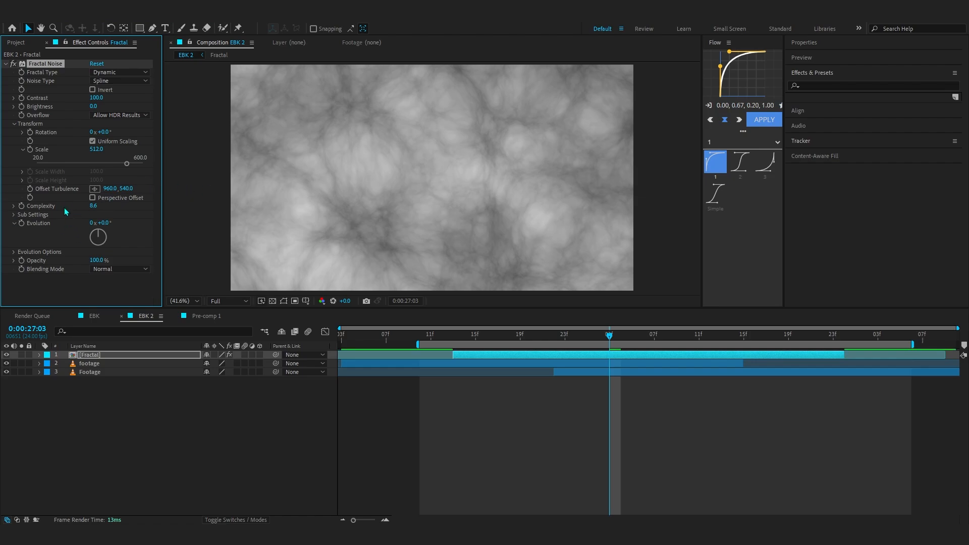
mouse_move(60, 204)
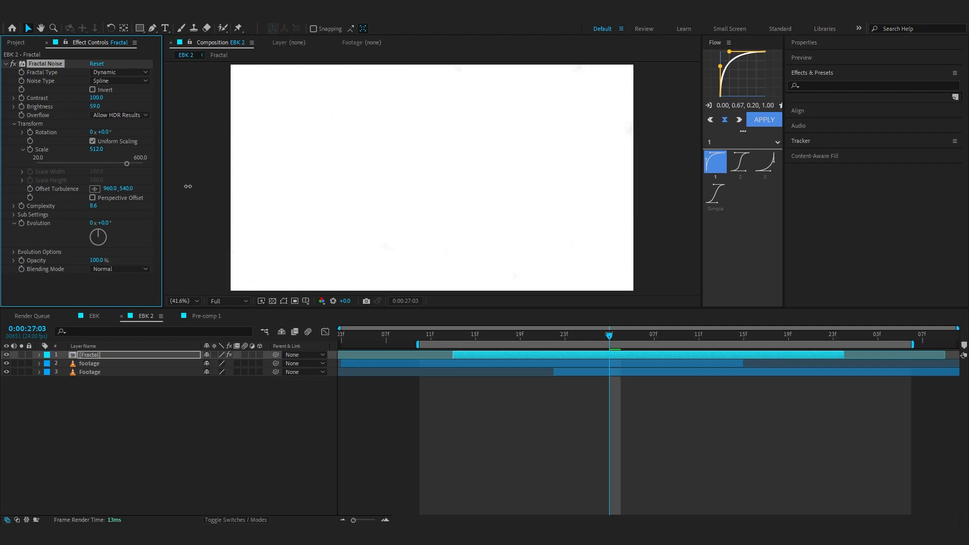
Keyframe Contrast and Brightness at the transition start and end, then apply Easy Ease.
left_click(95, 105)
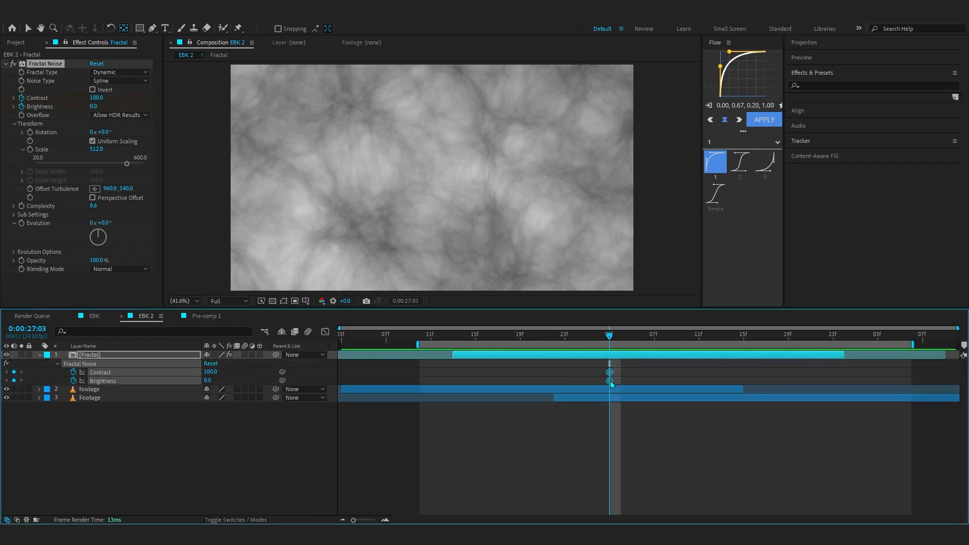
left_click(453, 333)
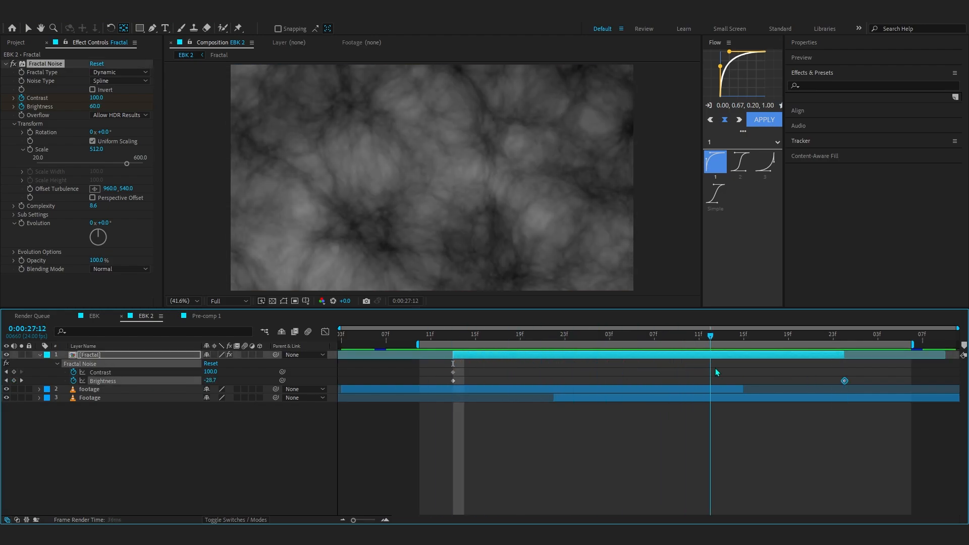
left_click(621, 336)
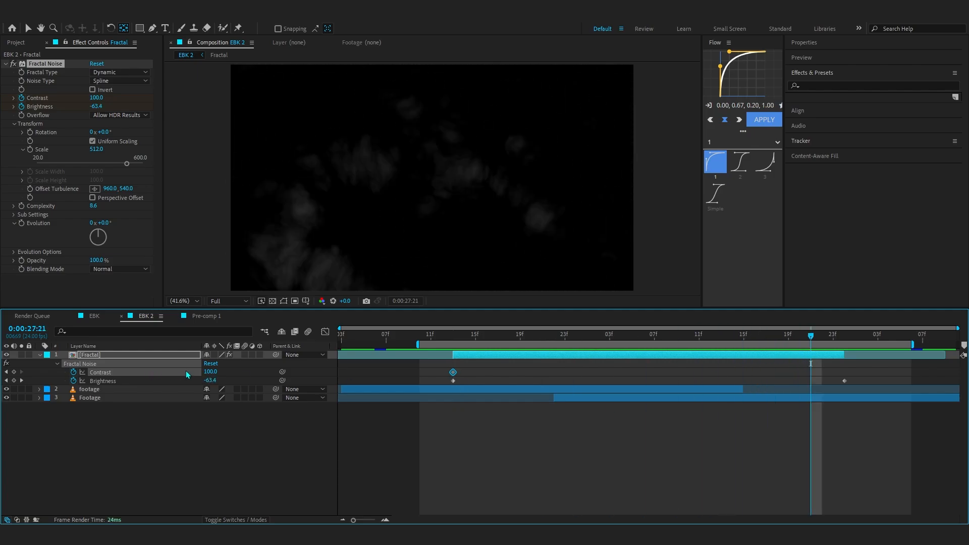
left_click(96, 97)
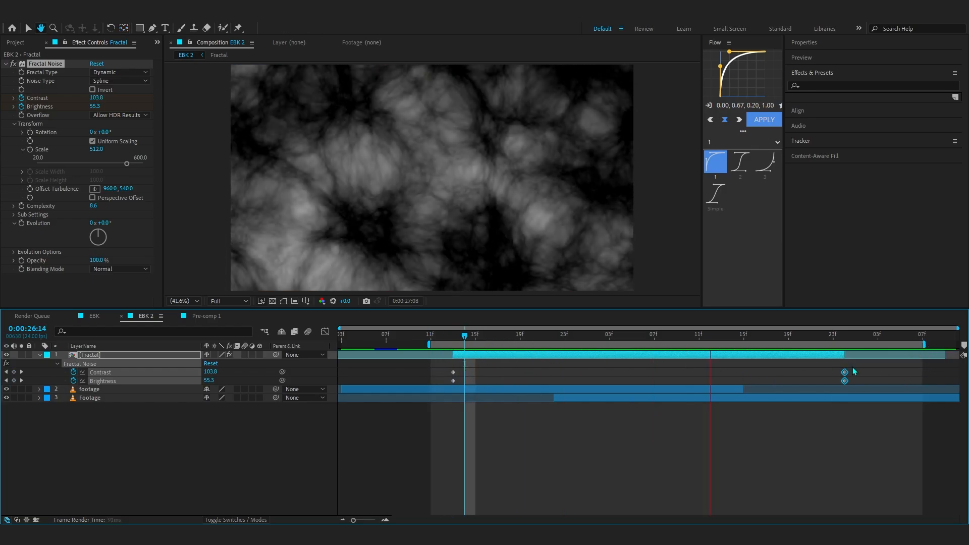
key("f9")
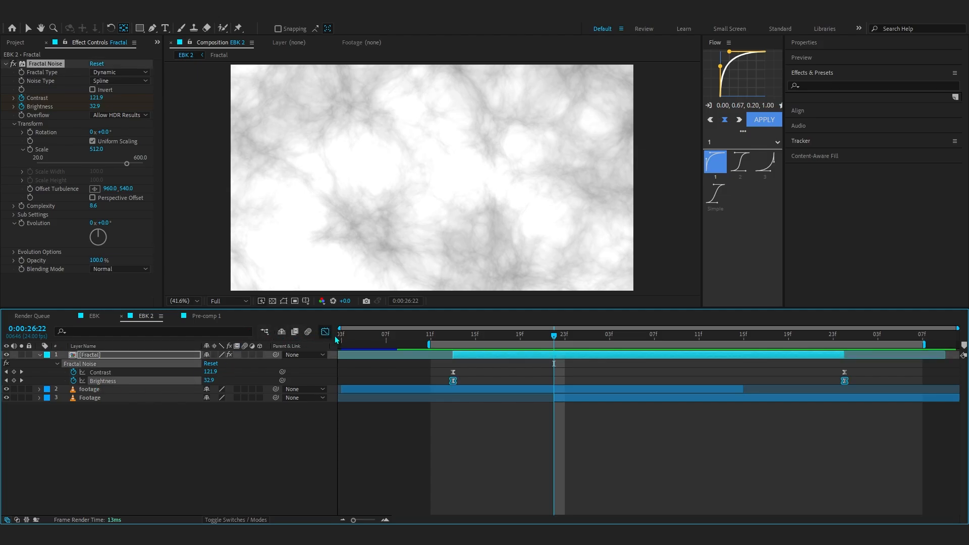
In the Graph Editor, drag the influence handles into a sharp mid-transition speed peak.
left_click(324, 332)
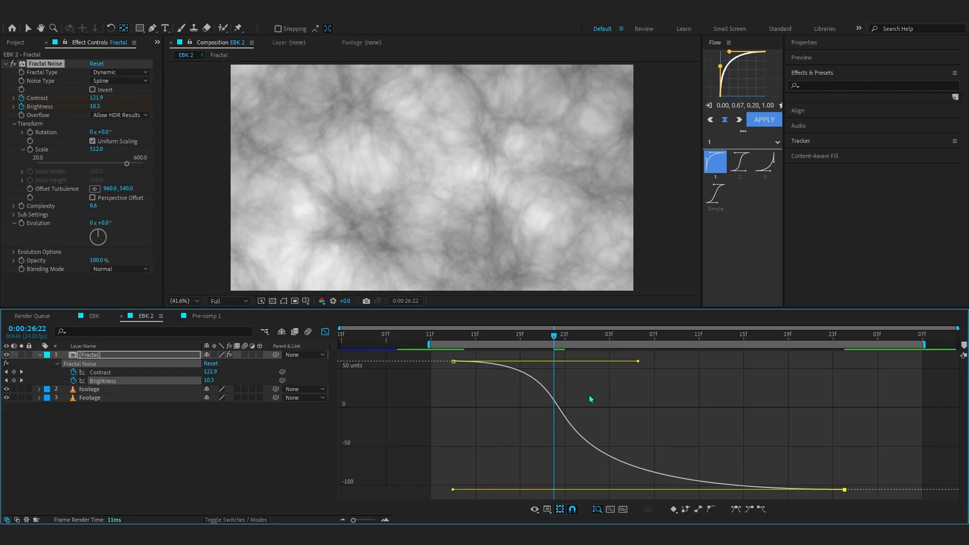
left_click_drag(553, 333, 575, 334)
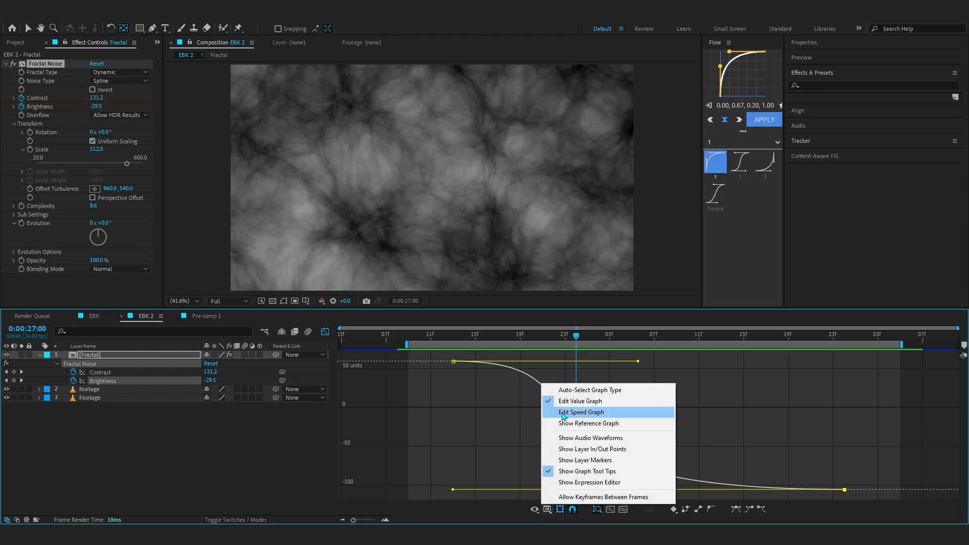
left_click(580, 412)
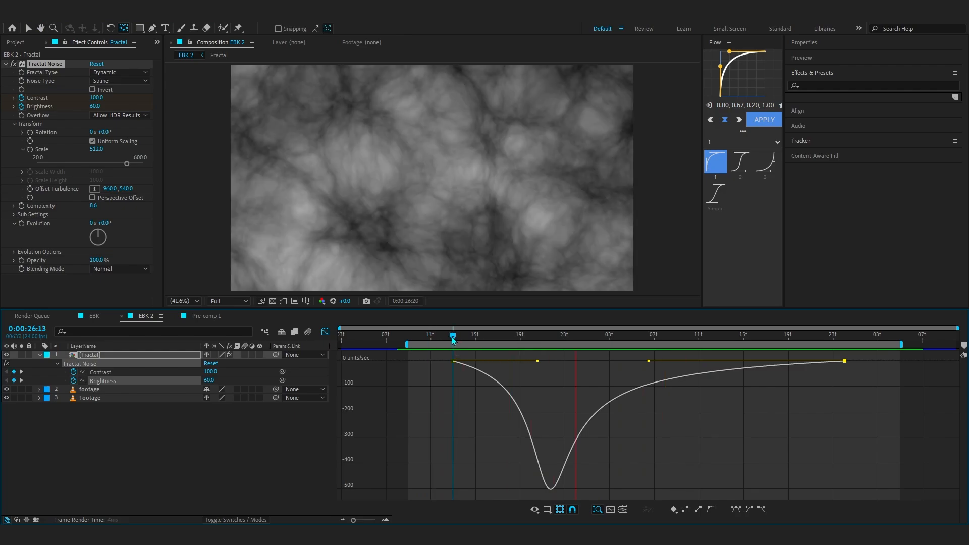
left_click(688, 334)
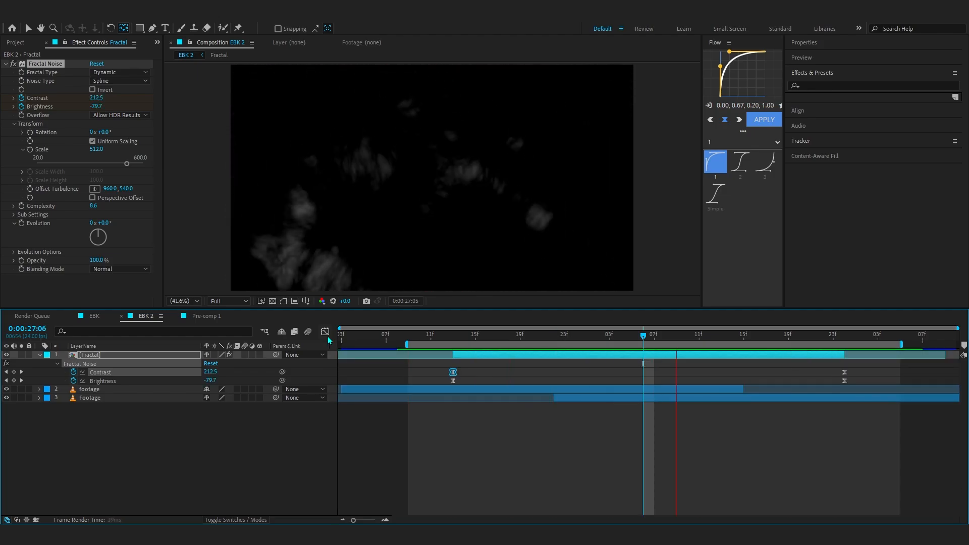
left_click(744, 334)
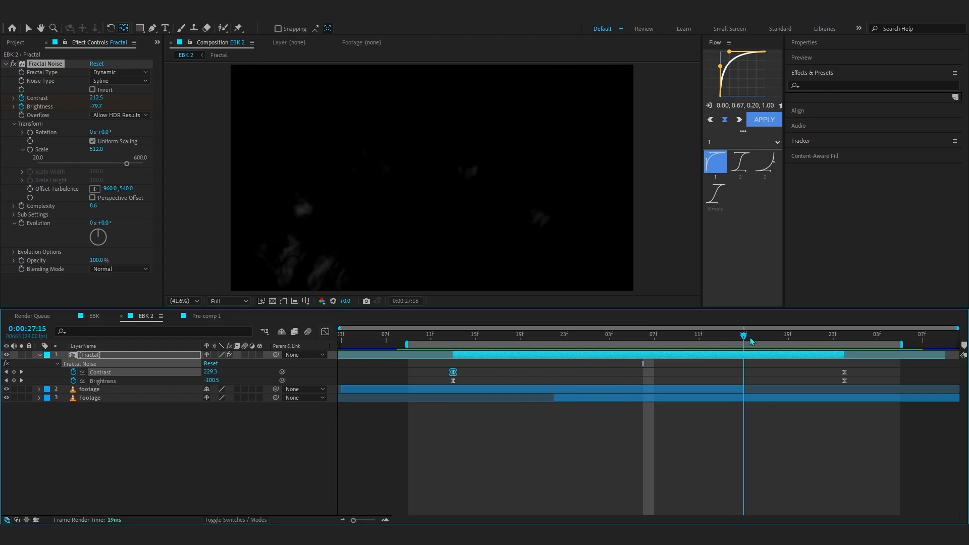
Keyframe Fractal Noise Evolution at the start and a higher value later in the transition.
left_click(834, 334)
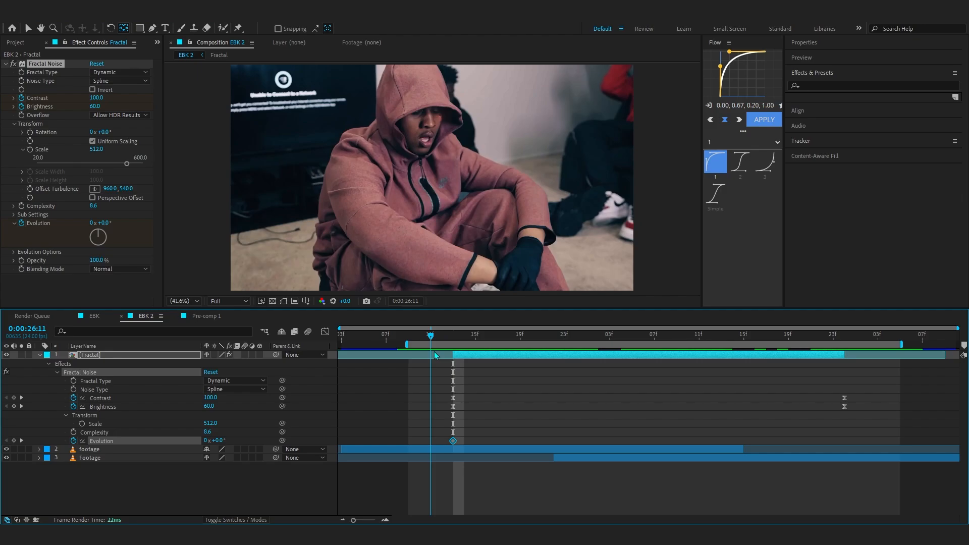
left_click(833, 334)
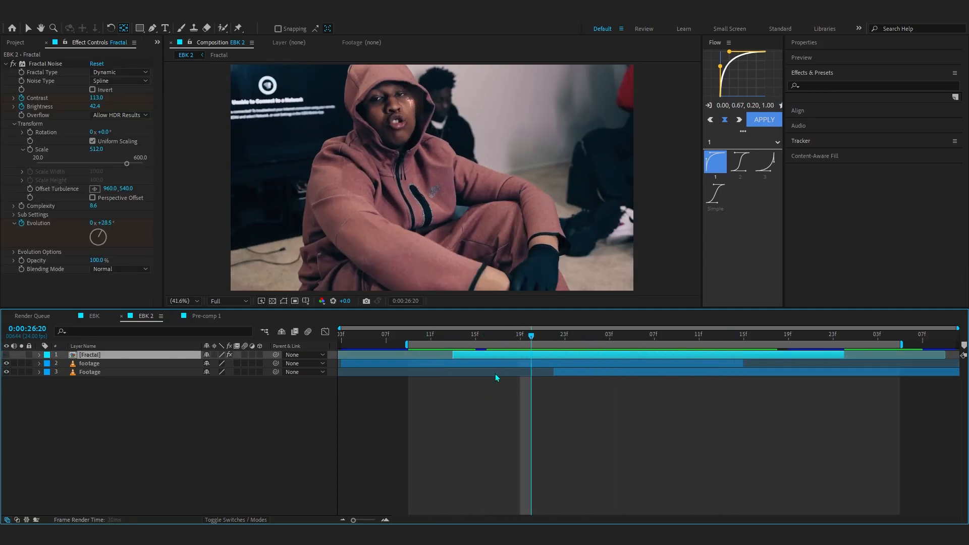
Hide the Fractal layer and set it as the footage layer's Luma track matte.
left_click(364, 334)
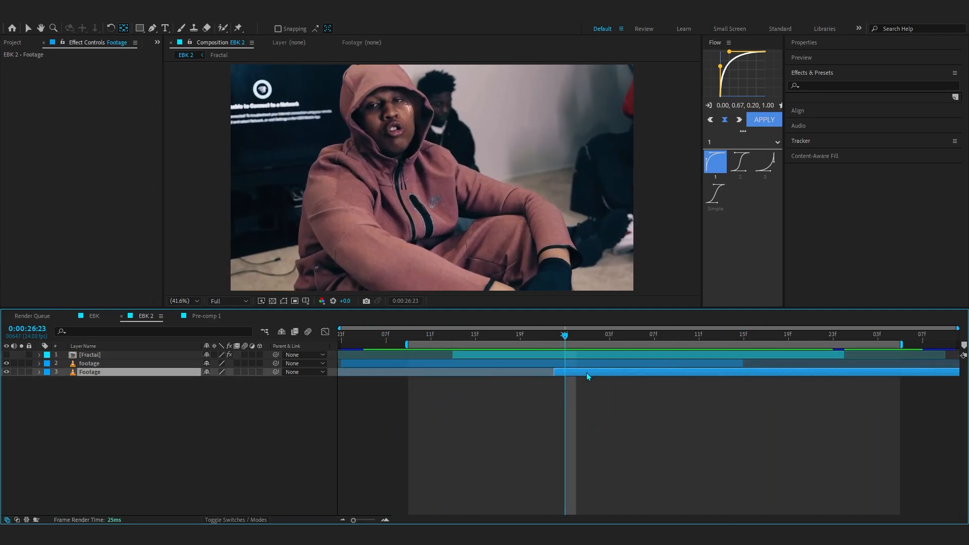
left_click(90, 364)
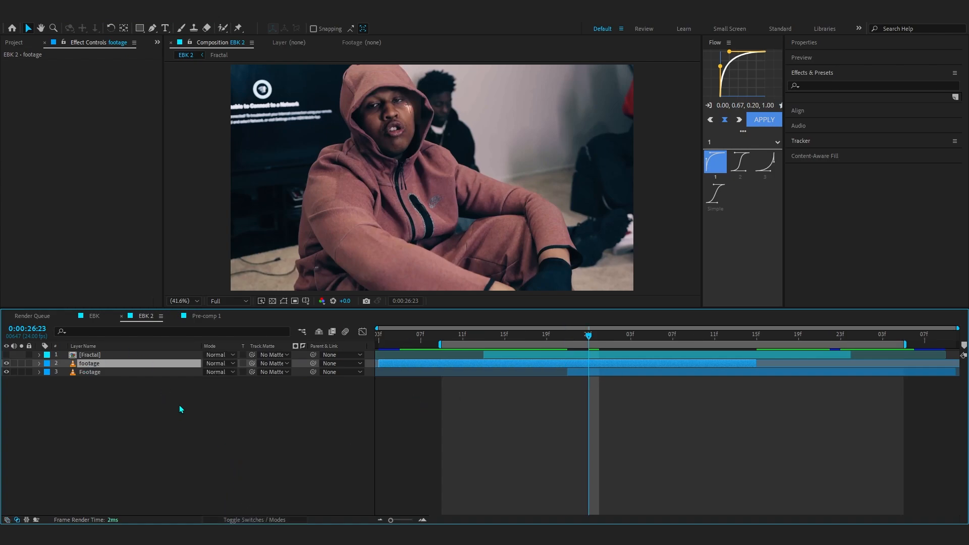
mouse_move(253, 363)
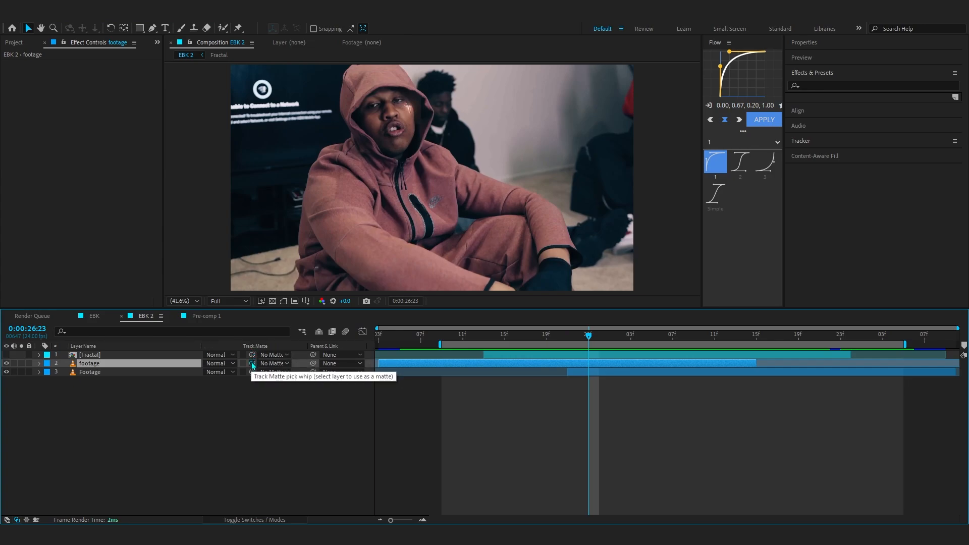
left_click(252, 363)
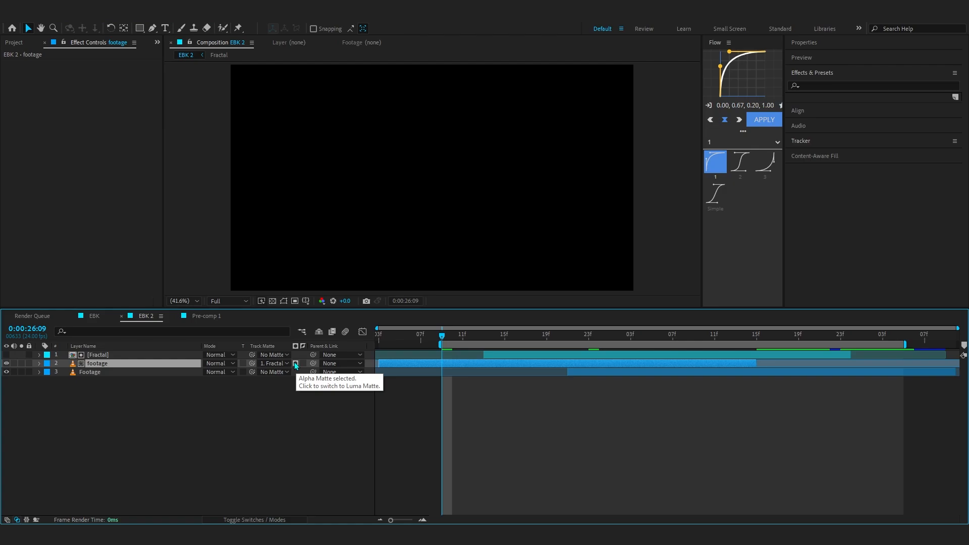
left_click(295, 363)
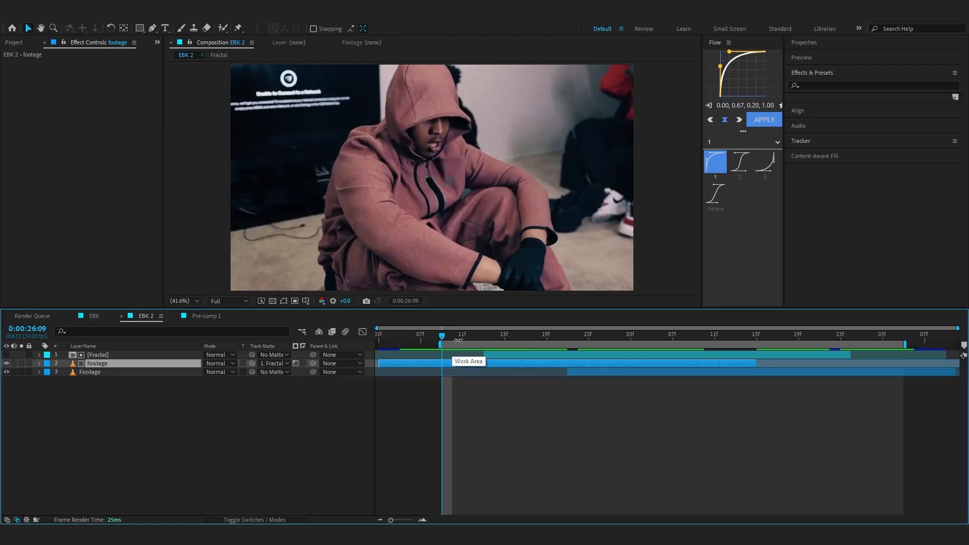
Preview the transition, try Basic and Turbulent Sharp, then settle on Turbulent Smooth.
left_click_drag(442, 334, 556, 334)
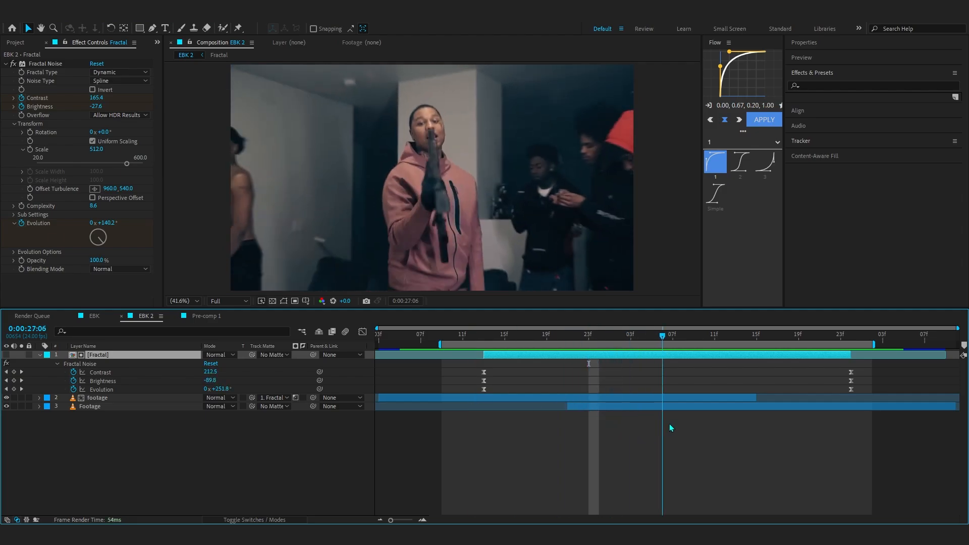
left_click(118, 81)
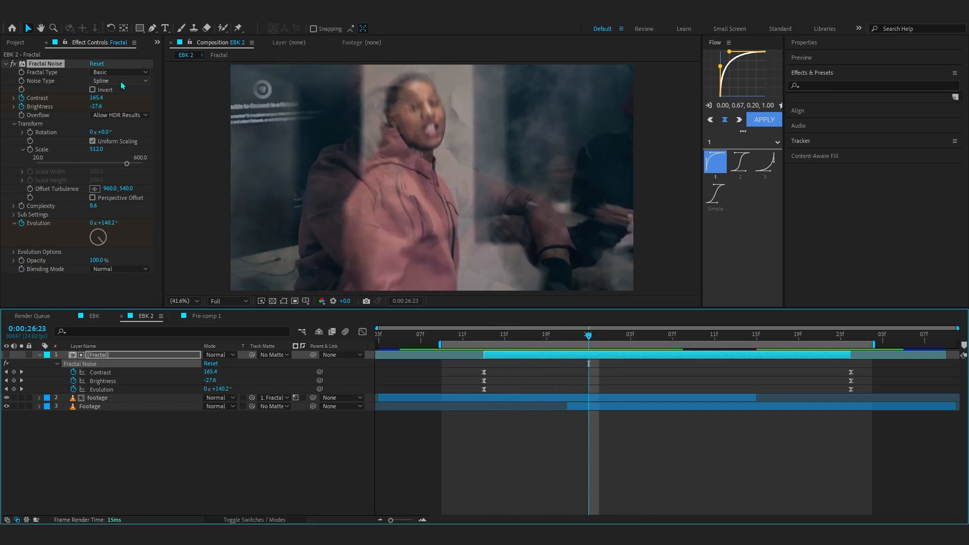
left_click(118, 72)
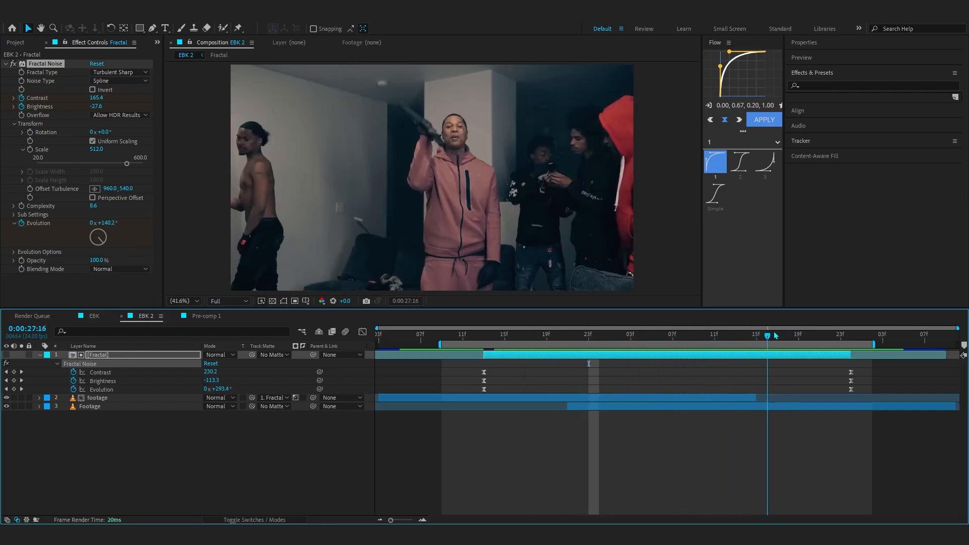
left_click(119, 72)
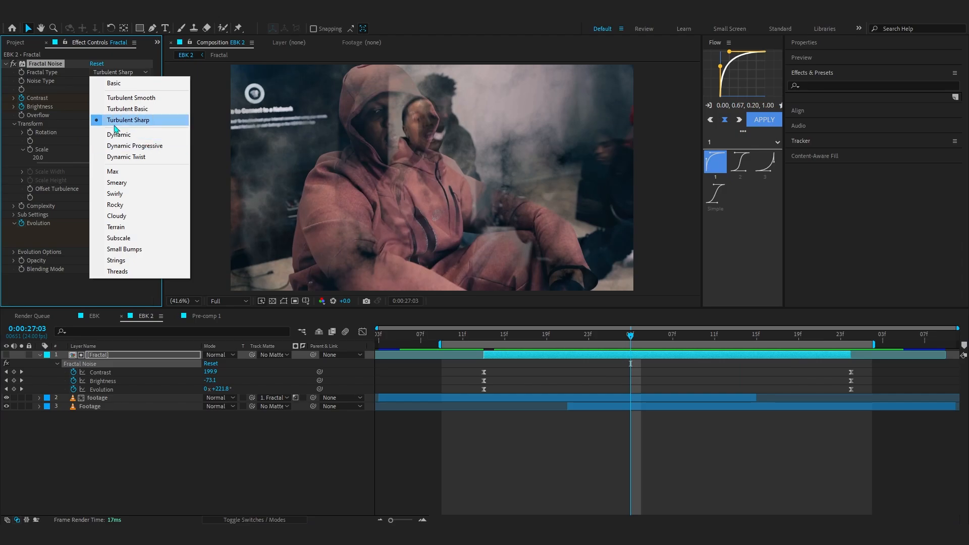
left_click(130, 97)
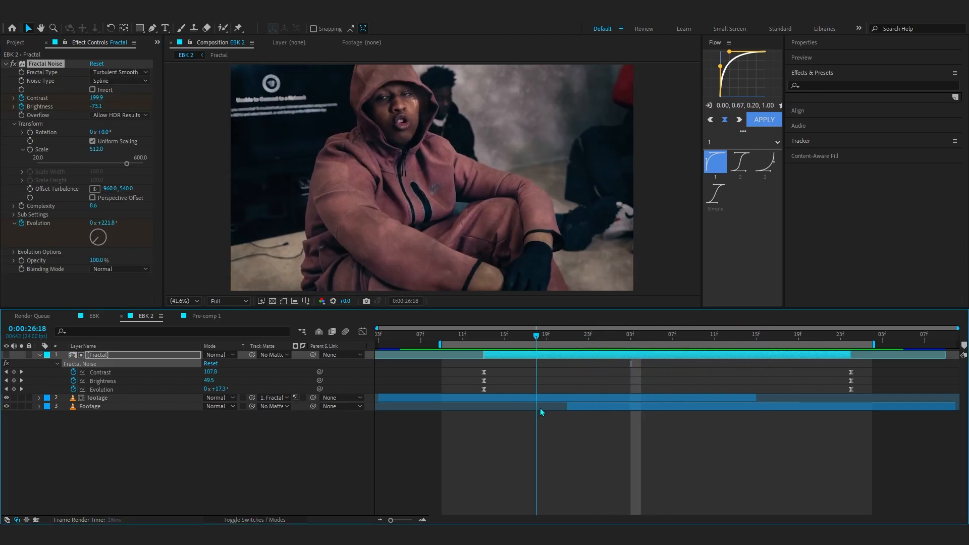
left_click(120, 72)
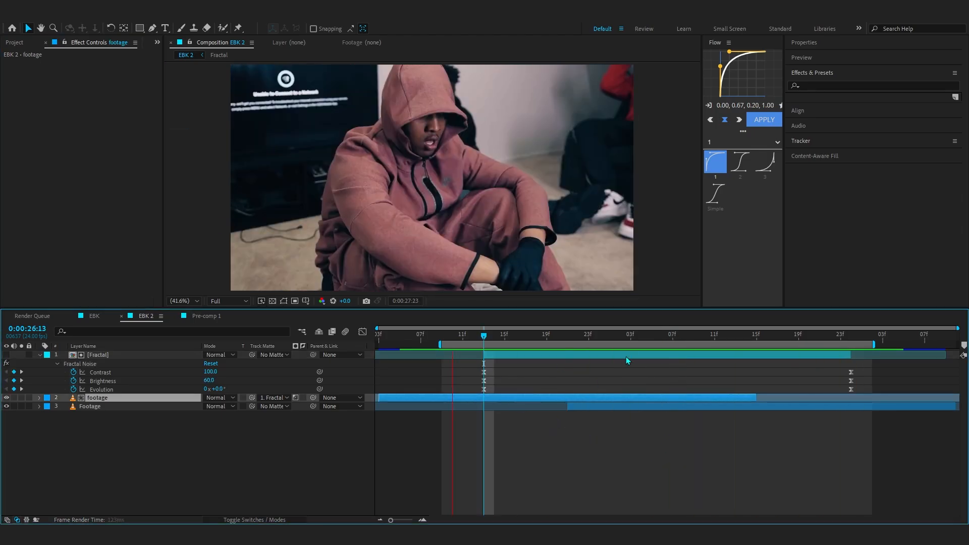
Collapse the layers, select Fractal and the footage, and precompose them into Pre-comp 2.
left_click(557, 334)
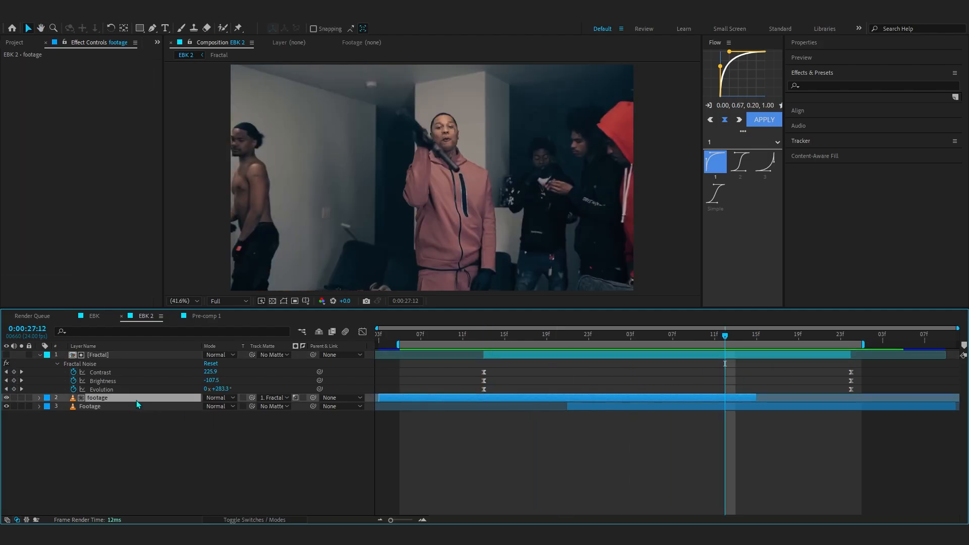
left_click(39, 363)
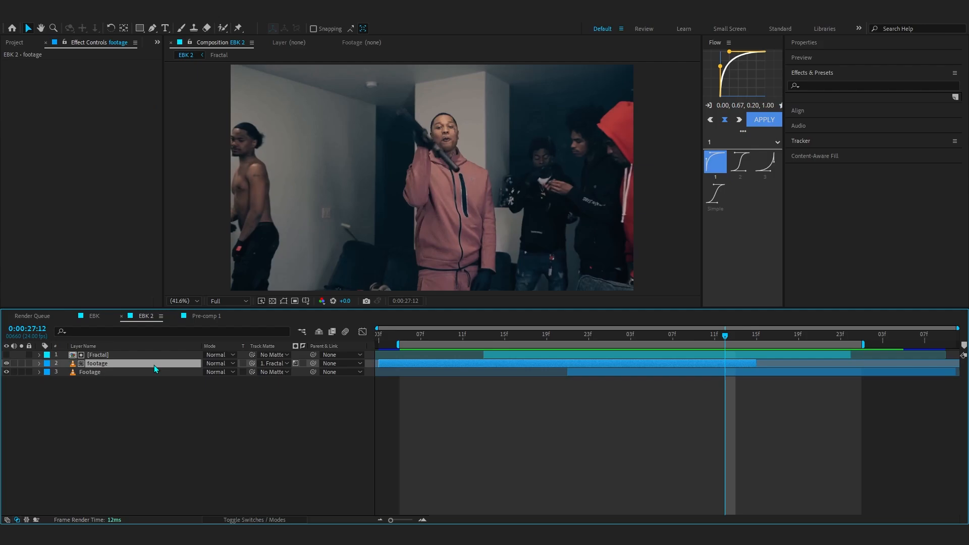
left_click(99, 355)
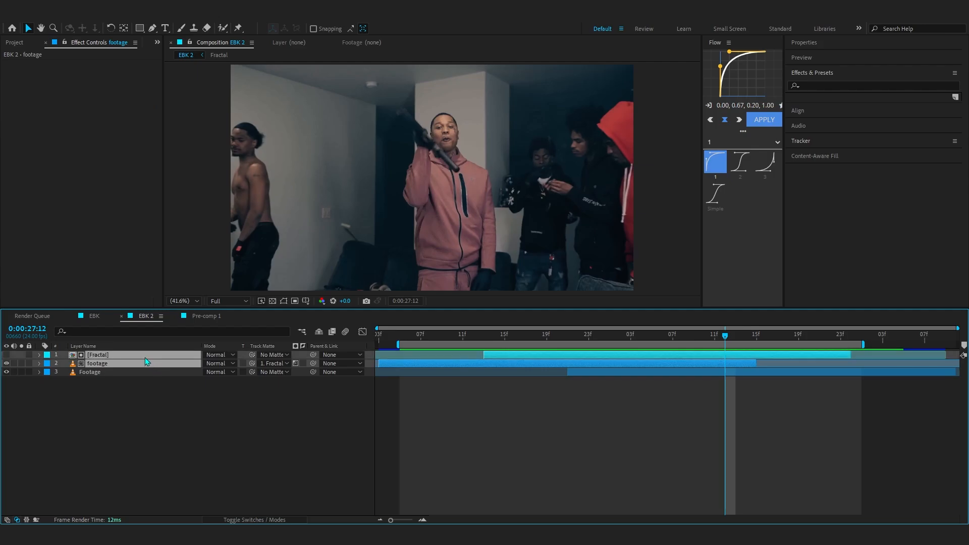
right_click(147, 361)
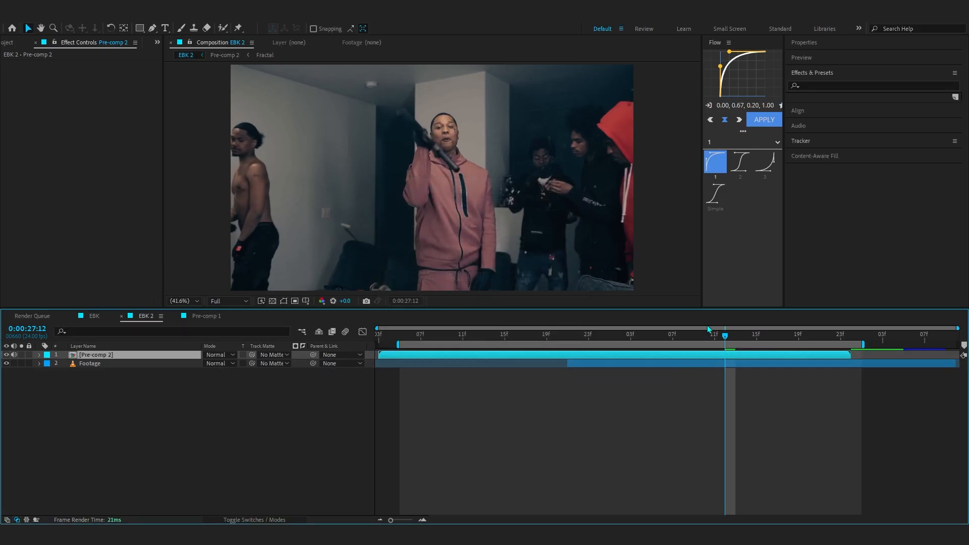
Apply Tritone with red midtones, keyframe Blend With Original, and add Optical Glow.
left_click(620, 336)
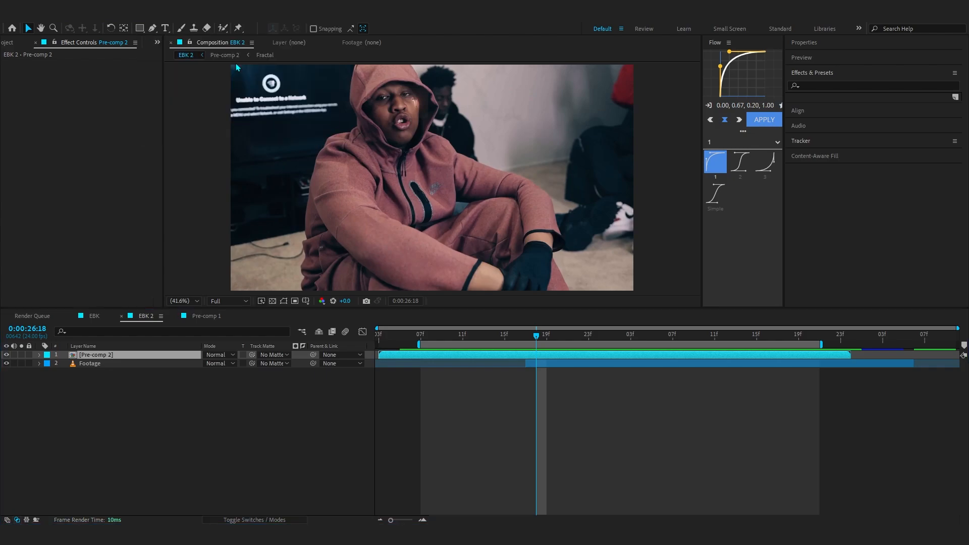
left_click(95, 81)
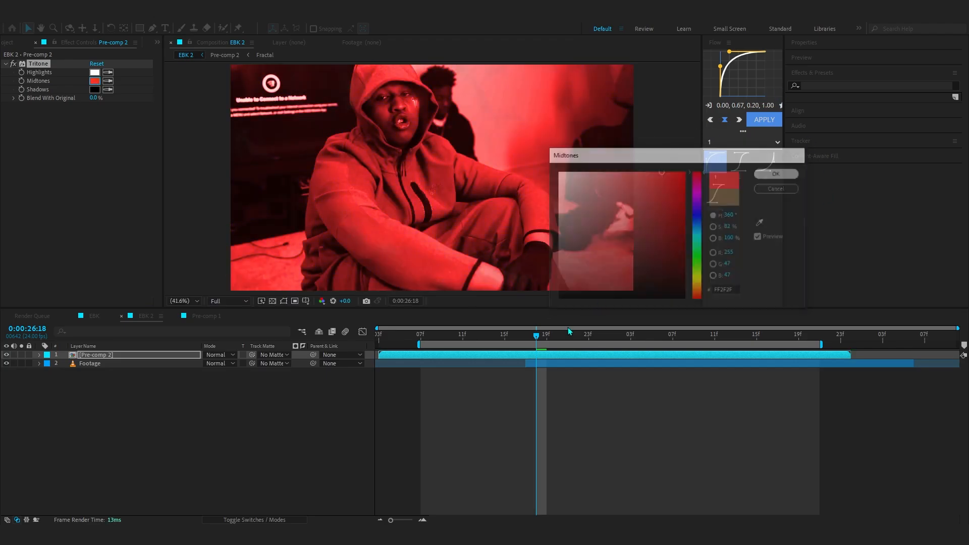
left_click(776, 173)
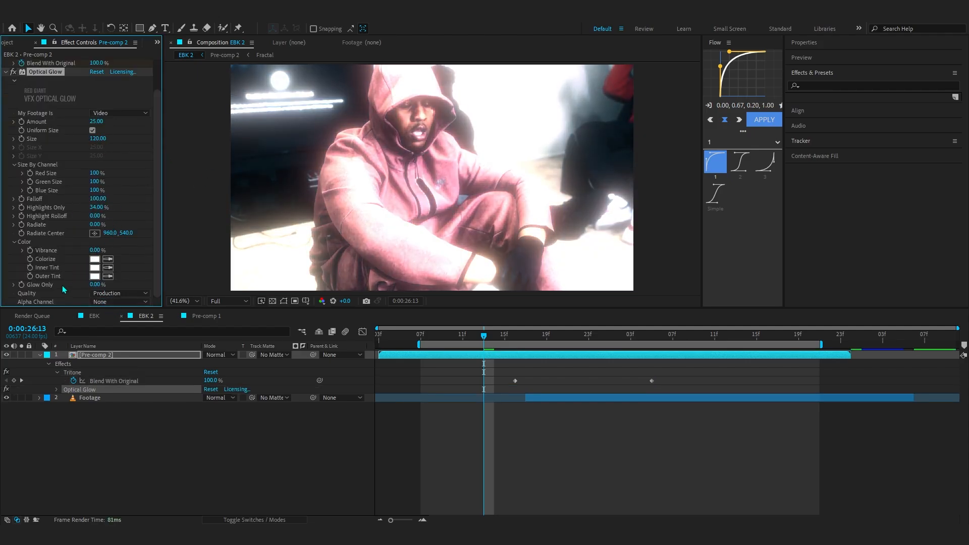
Set Optical Glow alpha to Extend (Unmult) and keyframe Amount with strongly increased easing influence.
left_click(119, 301)
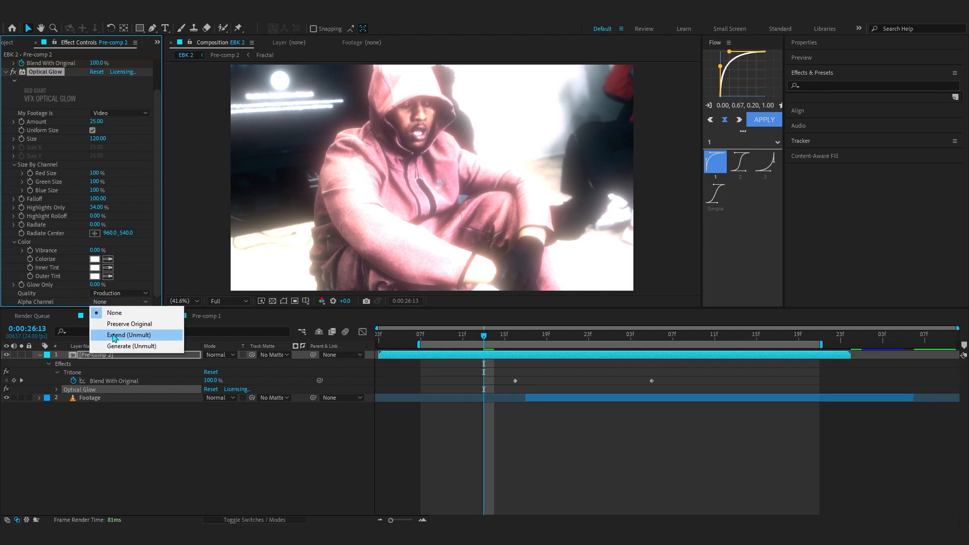
left_click(129, 335)
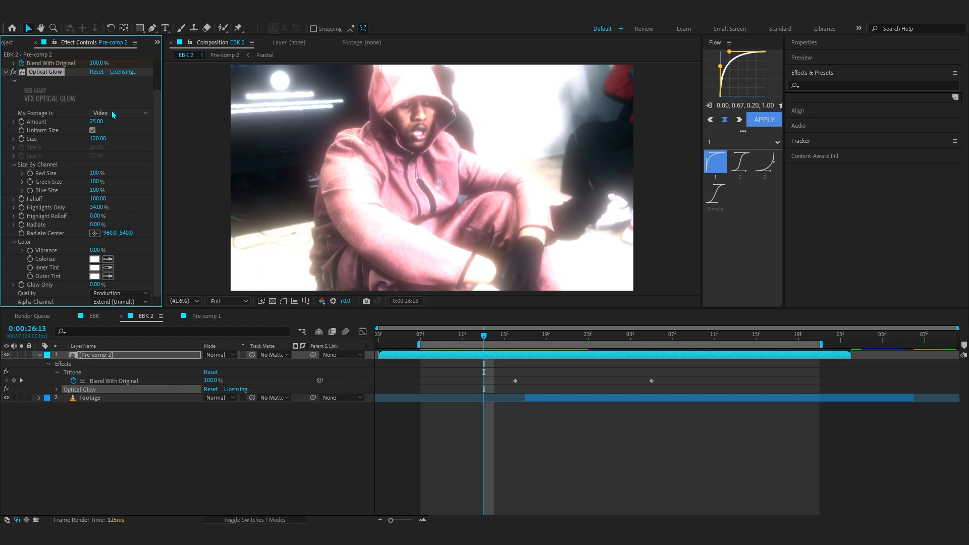
left_click(13, 121)
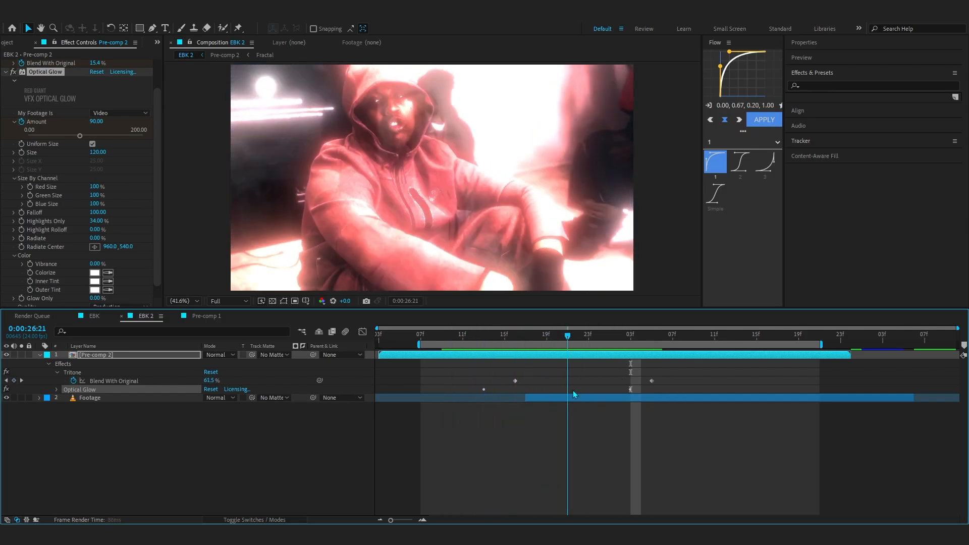
left_click(462, 334)
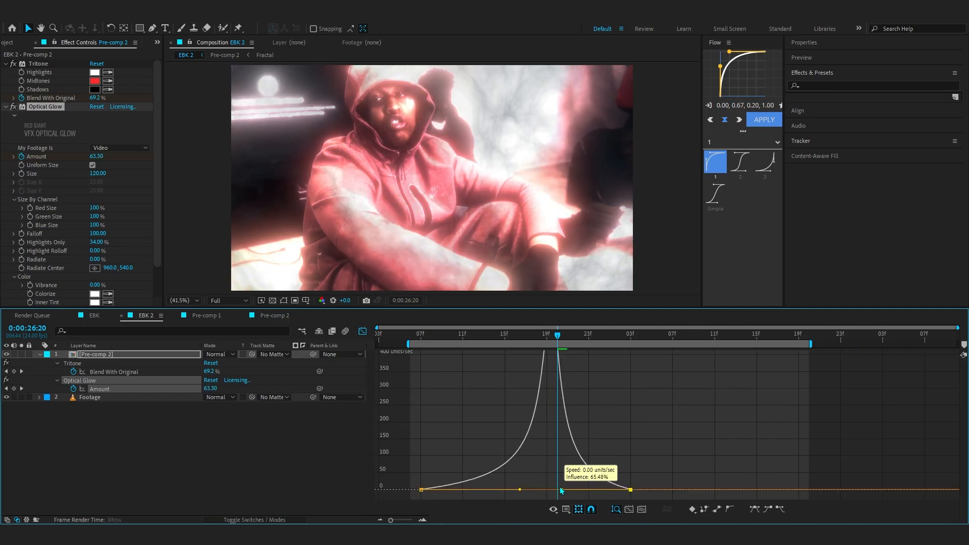
left_click_drag(556, 335, 431, 335)
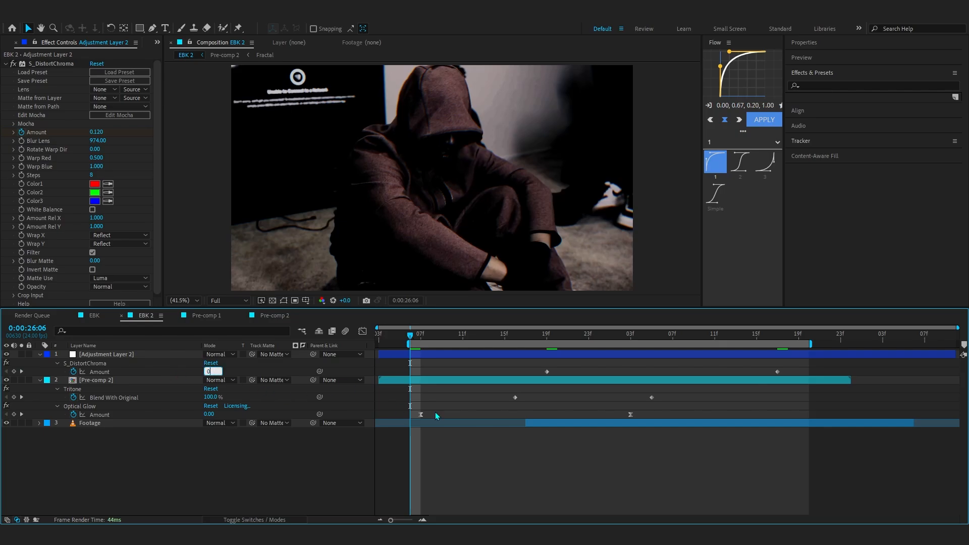
Keyframe the adjustment layer's S_DistortChroma Amount to peak at 0.23 mid-transition, then return to EBK.
left_click(546, 334)
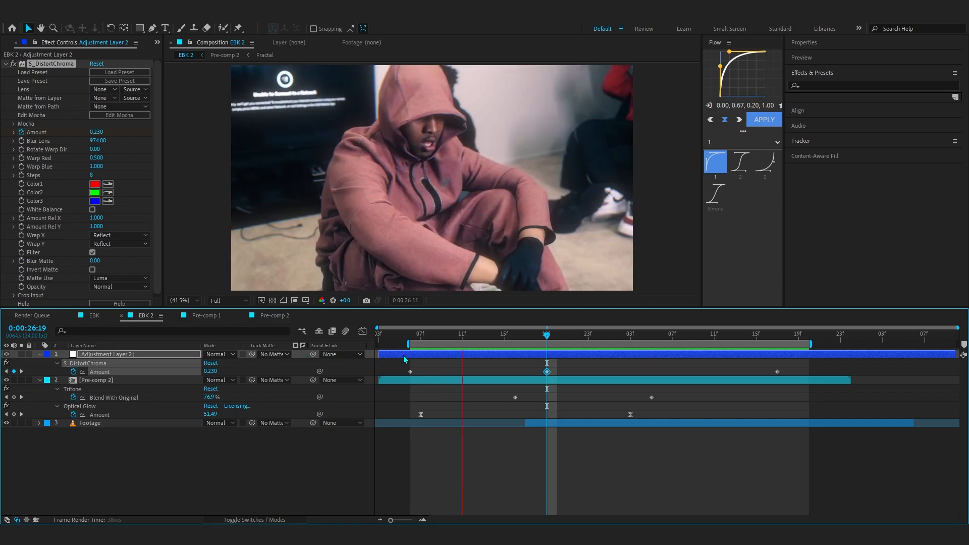
left_click(454, 334)
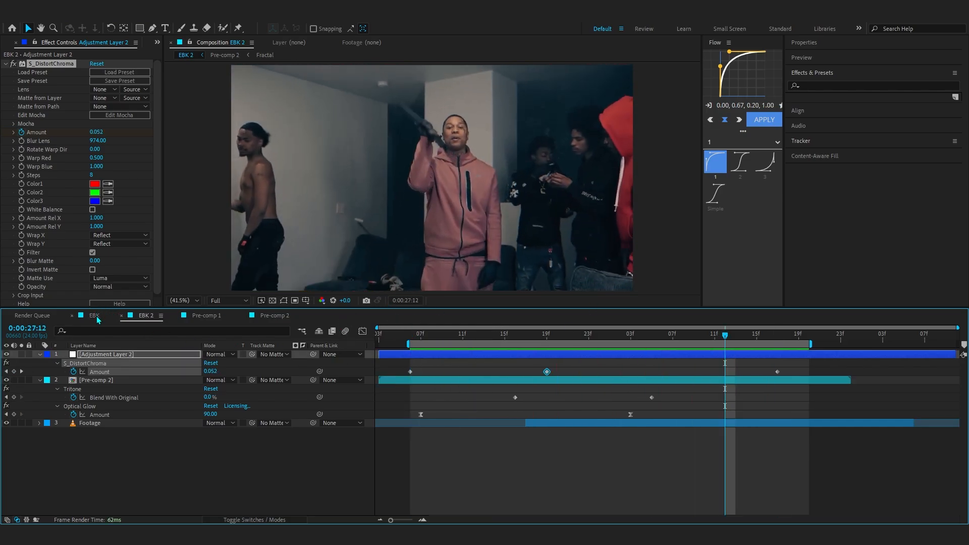
left_click(94, 315)
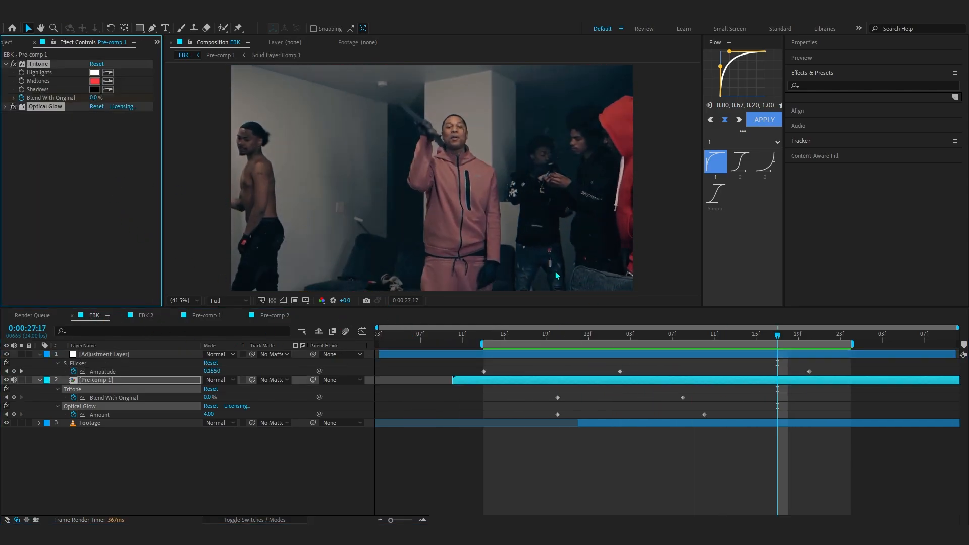